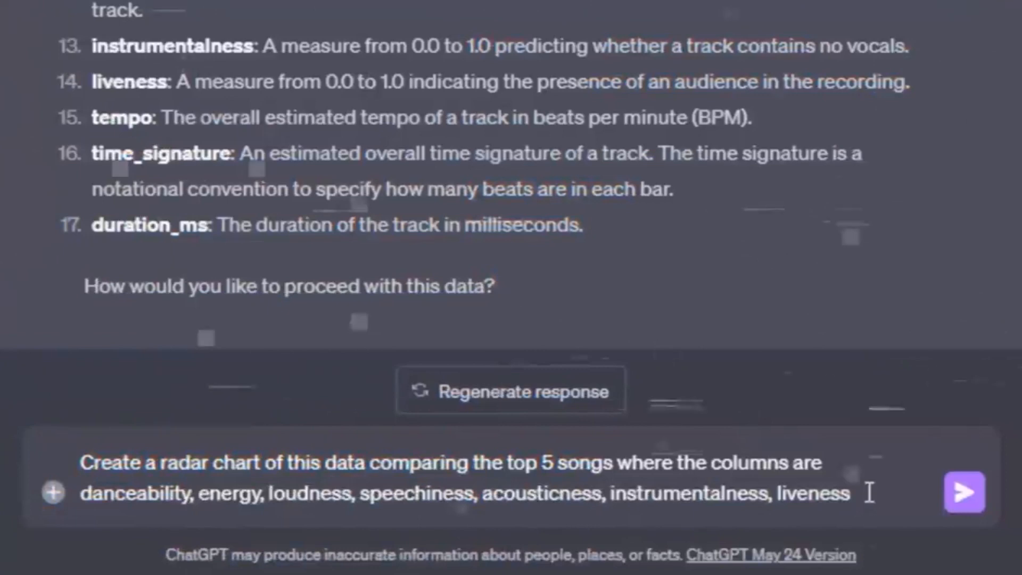
Focus the message box to enter the radar-chart prompt for the top 5 songs' audio features.
{"action": "left_click", "coordinate": [963, 492]}
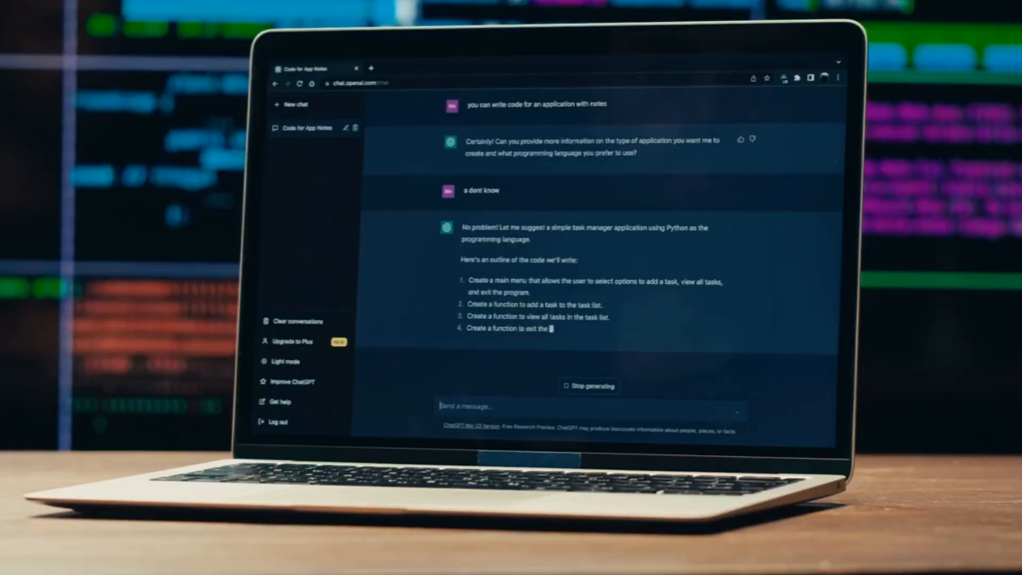
Scroll through the Code for App Notes chat as the Python task manager outline generates.
{"action": "scroll", "scroll_direction": "down", "scroll_amount": 3}
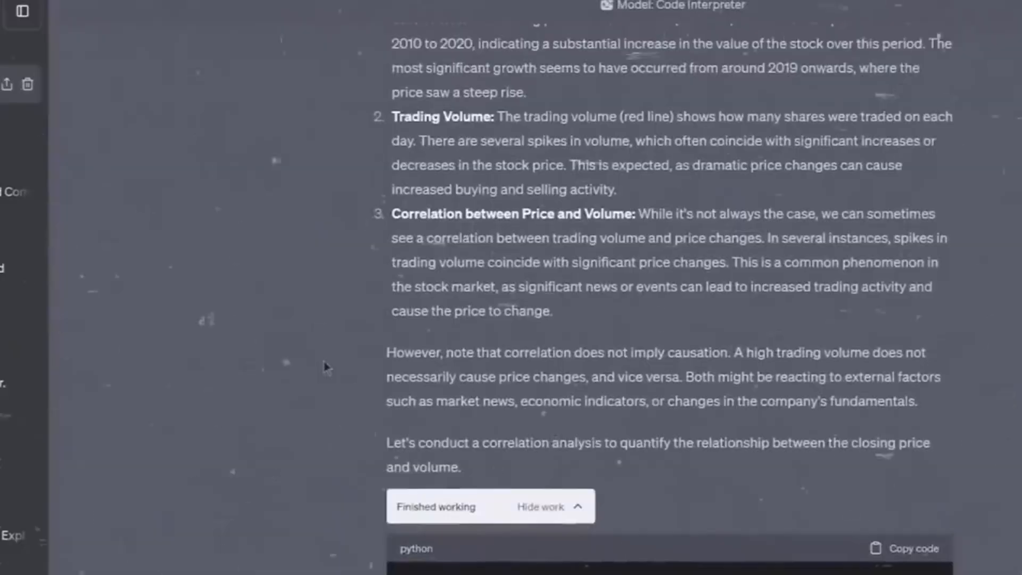
Scroll past the stock analysis to the four traffic-source bar plots.
{"action": "scroll", "scroll_direction": "down", "scroll_amount": 3}
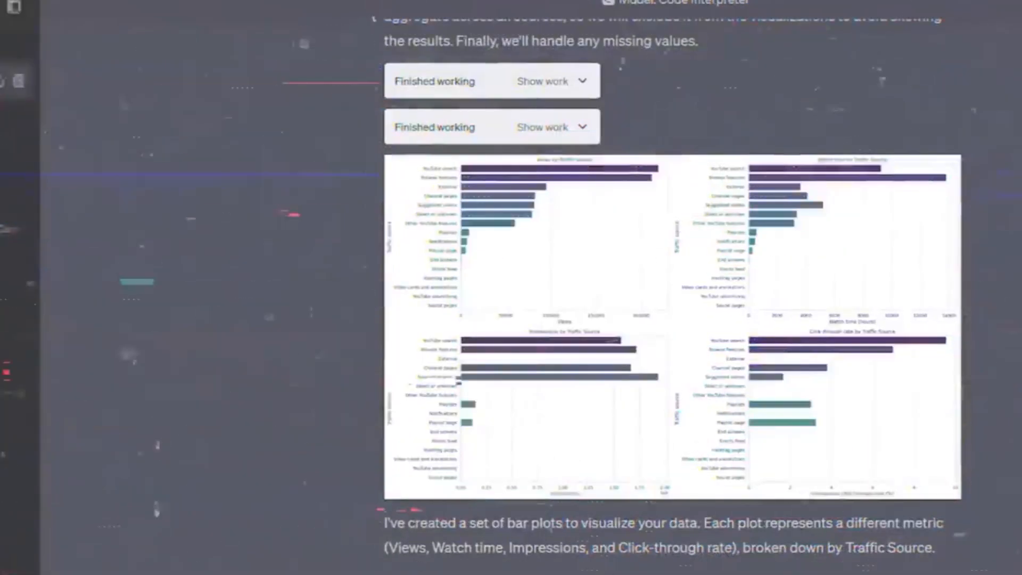